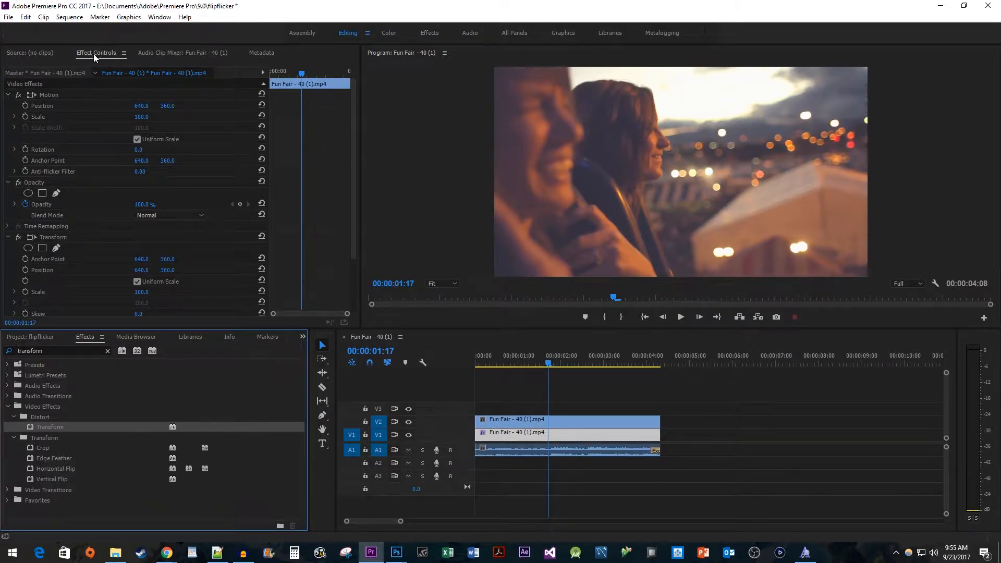
{"action": "mouse_move", "coordinate": [141, 243]}
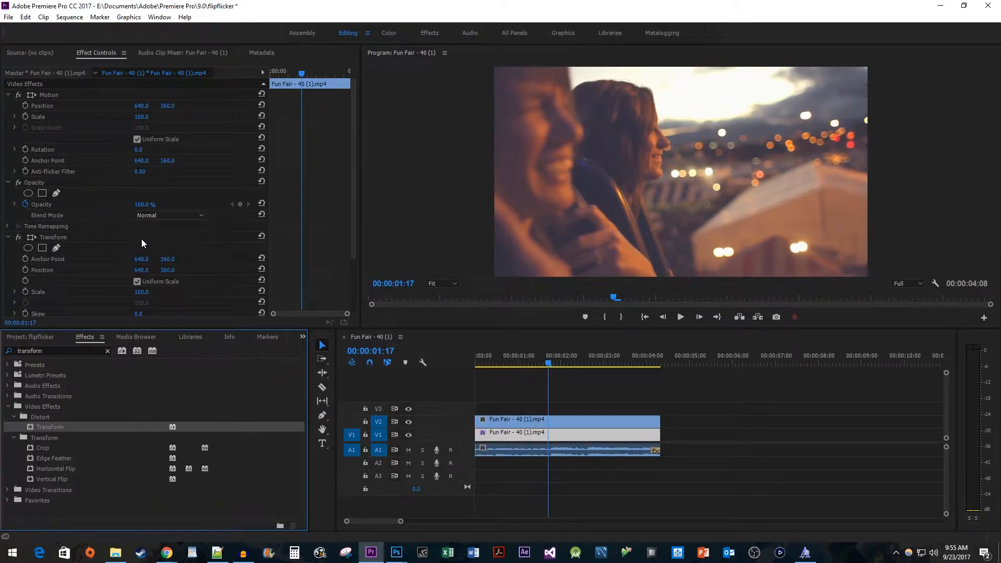
- Remove the Transform effect from the V2 clip, keeping Motion, Opacity and Time Remapping
{"action": "left_click", "coordinate": [137, 282]}
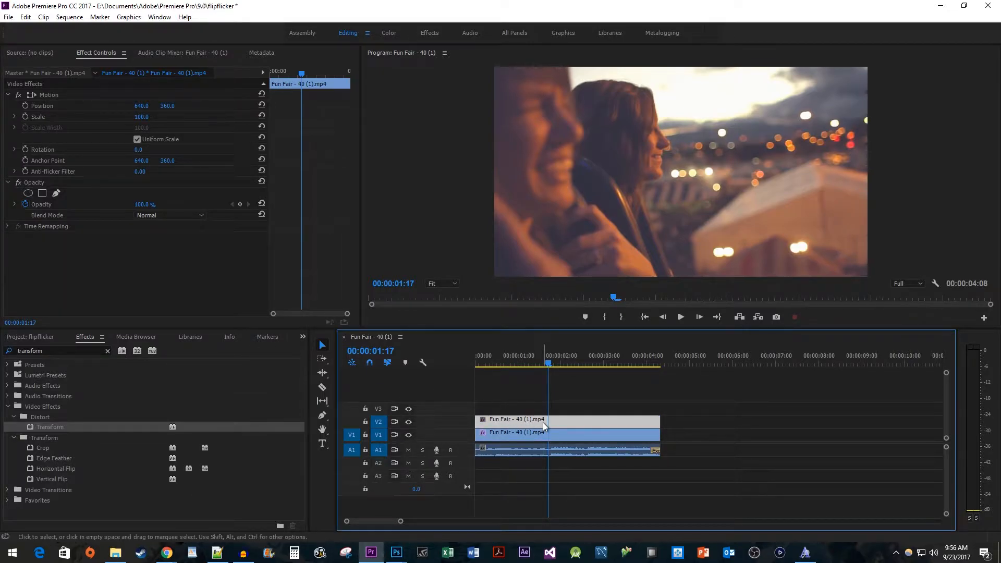
{"action": "mouse_move", "coordinate": [545, 428]}
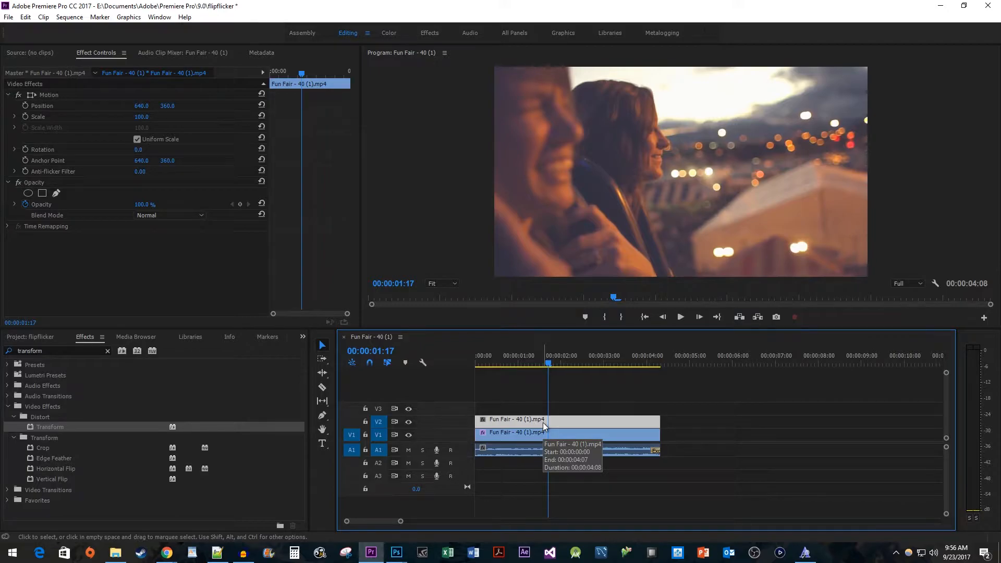
{"action": "mouse_move", "coordinate": [524, 364]}
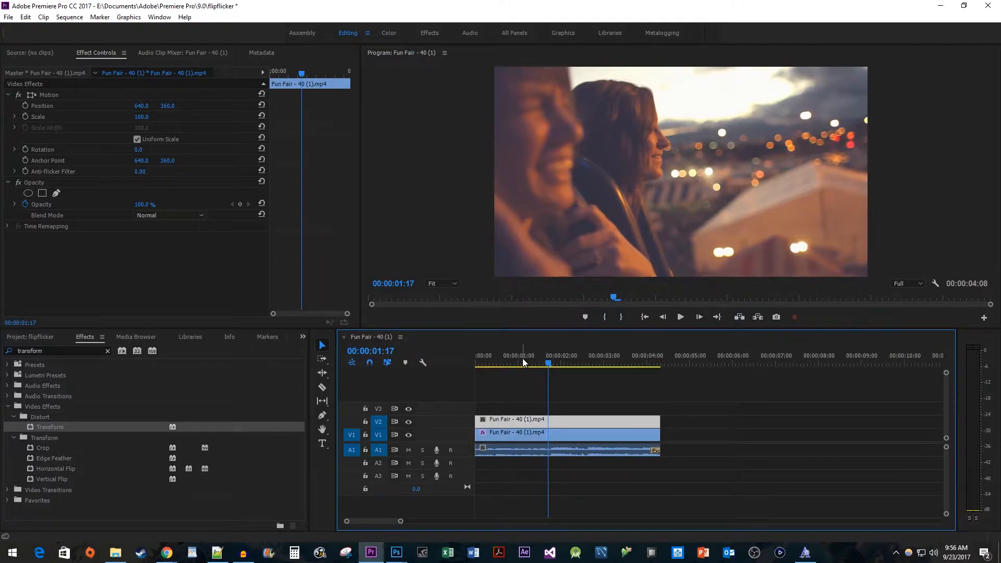
- Position the playhead on the V2 clip and switch to the Razor Tool for frame cuts
{"action": "left_click", "coordinate": [545, 364]}
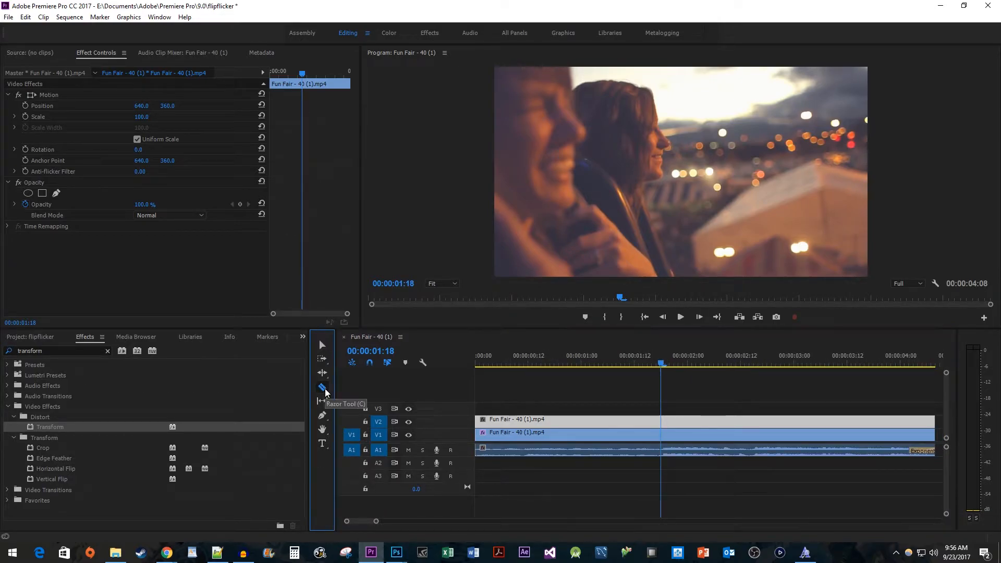
{"action": "left_click", "coordinate": [323, 388]}
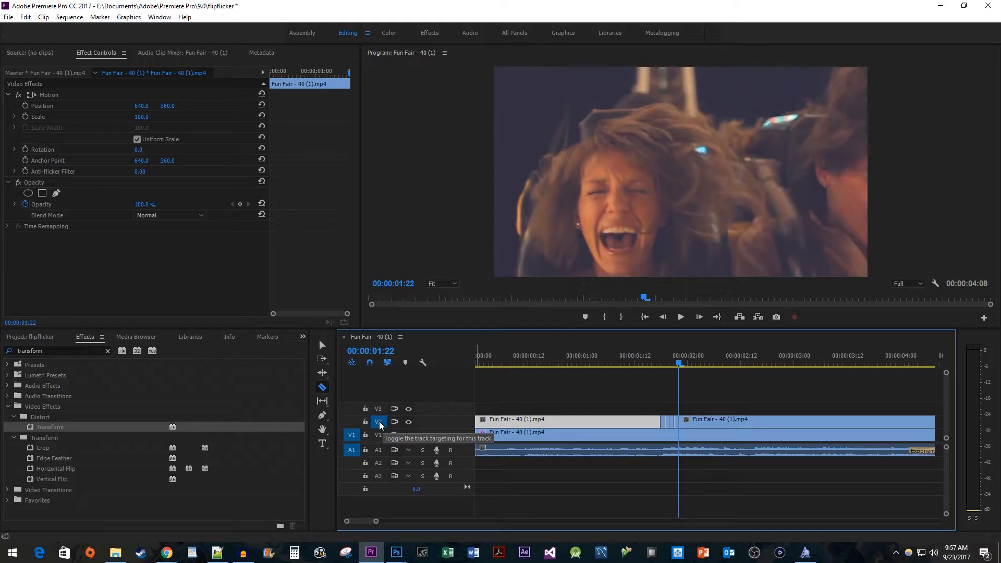
- Cut the V2 clip at the playhead with Ctrl+K, extending the single-frame slices
{"action": "key", "text": "ctrl+k"}
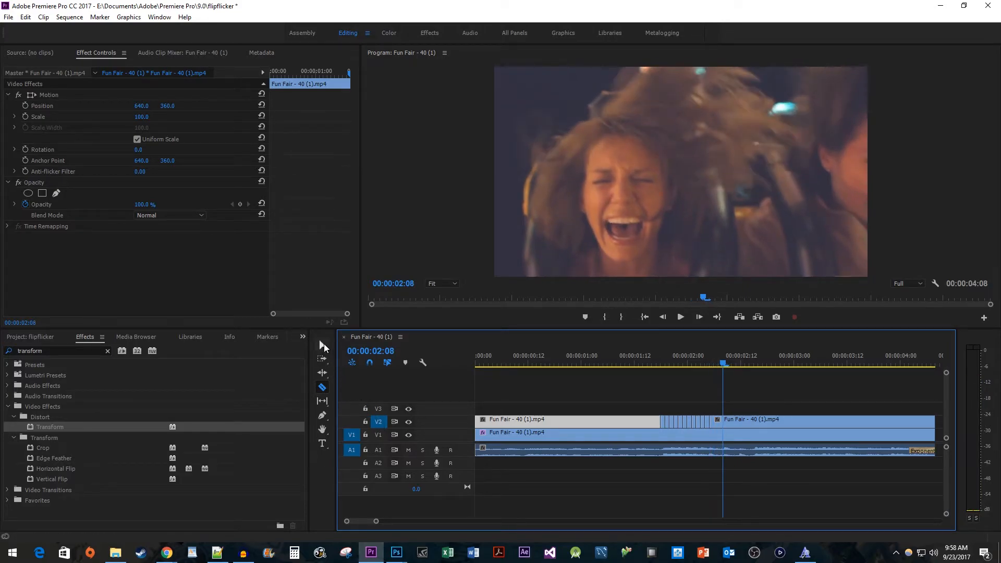
- Delete alternate single-frame pieces on V2 with the Selection Tool and play back the flicker
{"action": "left_click", "coordinate": [322, 345]}
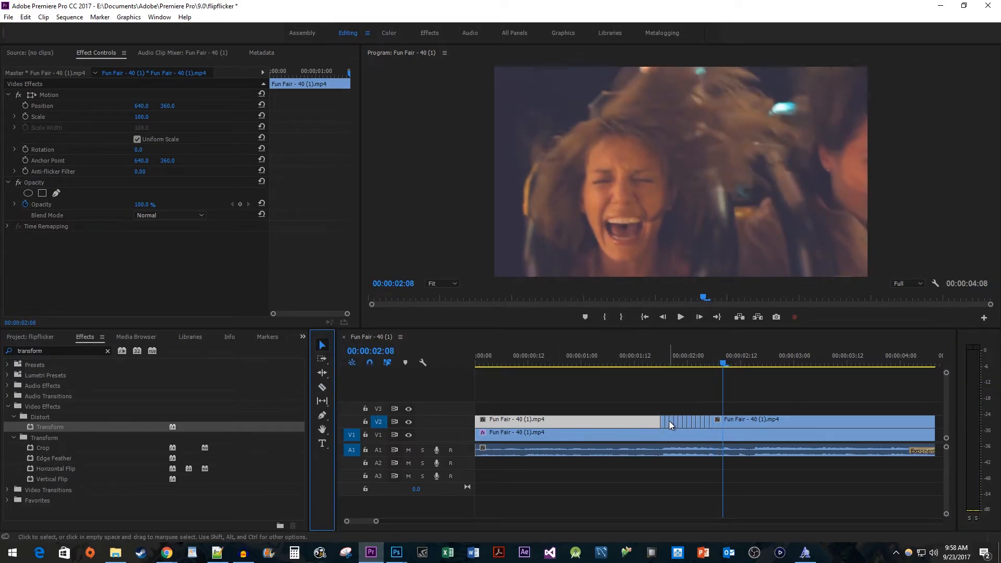
{"action": "left_click", "coordinate": [568, 419]}
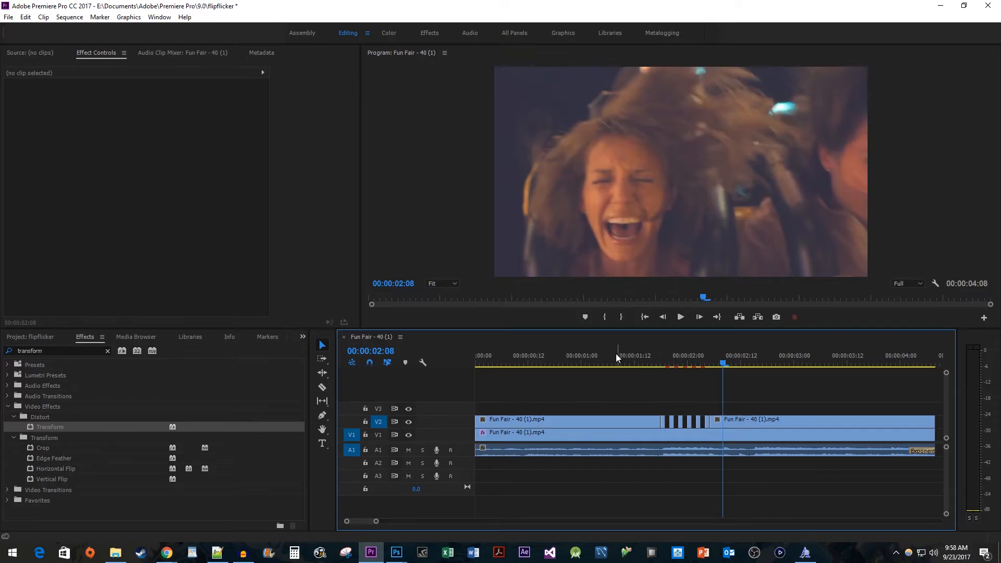
{"action": "left_click", "coordinate": [679, 317]}
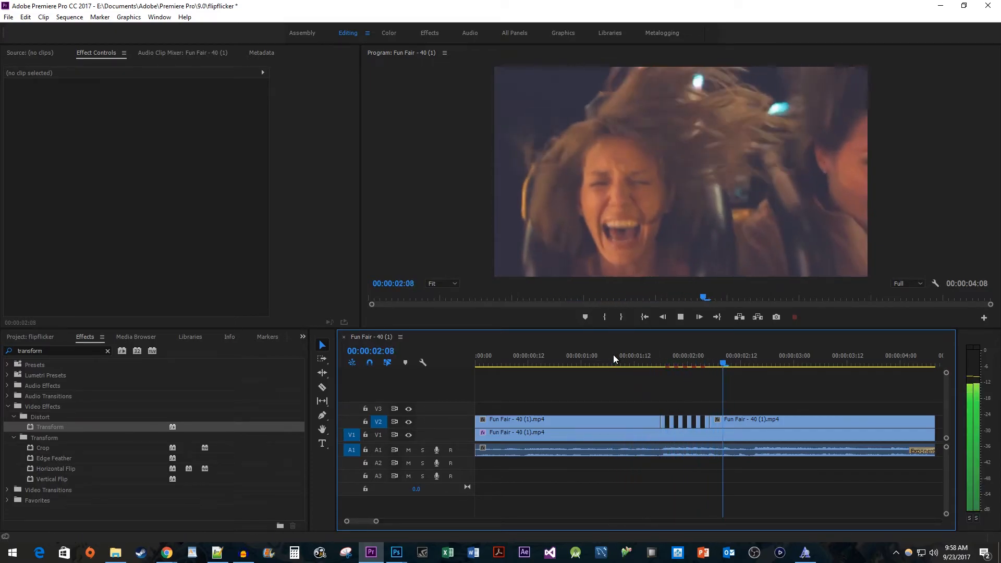